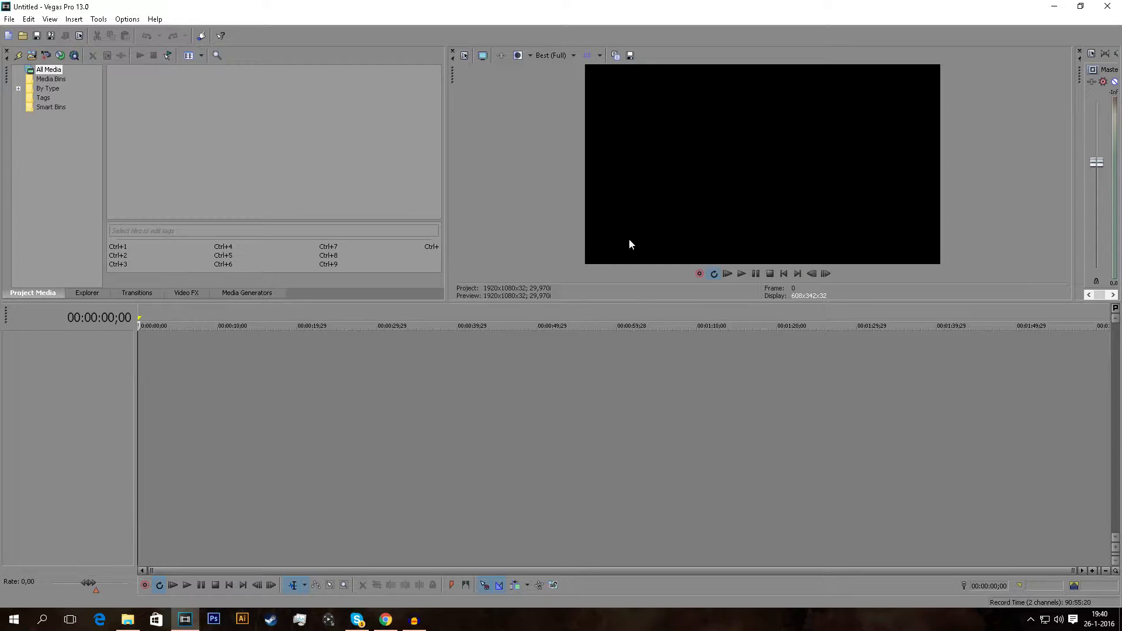
mouse_move(650, 236)
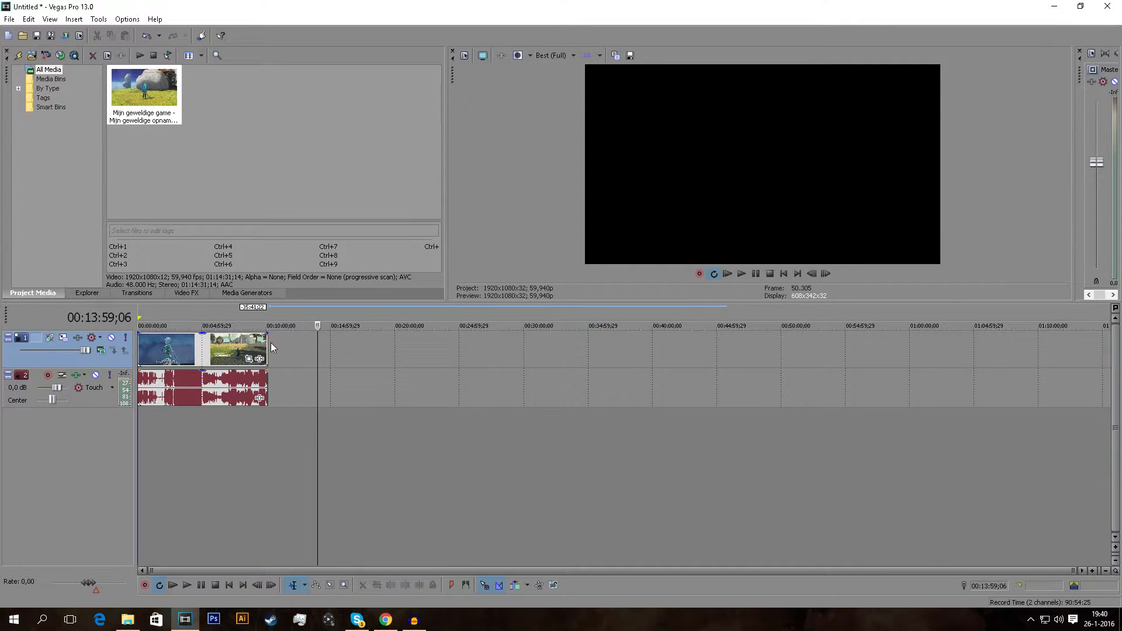
mouse_move(163, 313)
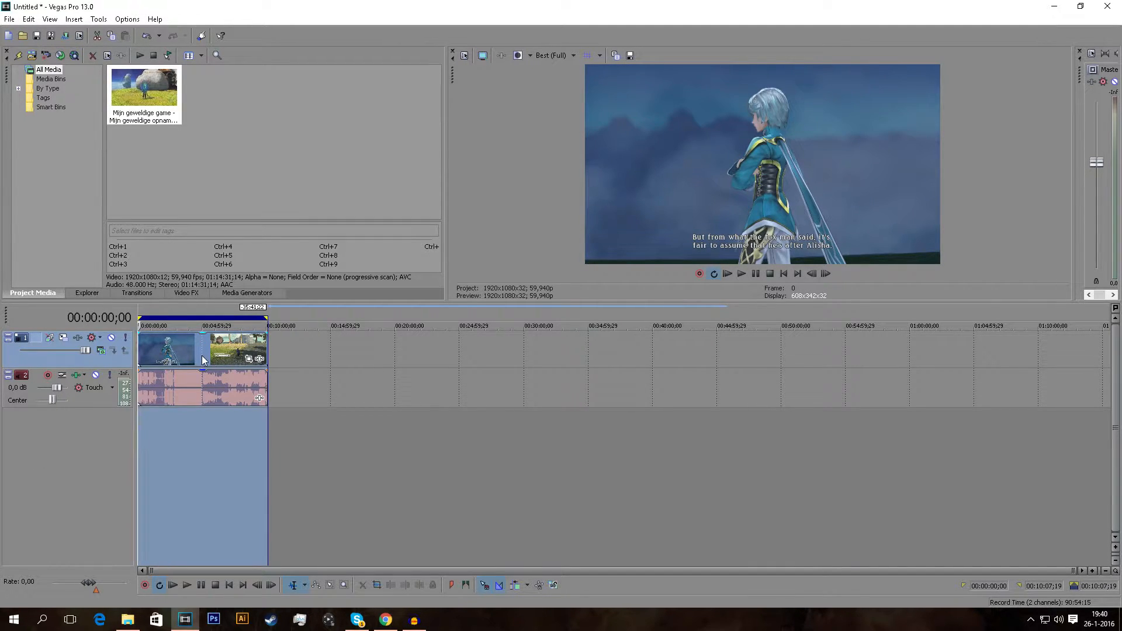
- Disable resampling in the gameplay clip's event properties
click(172, 353)
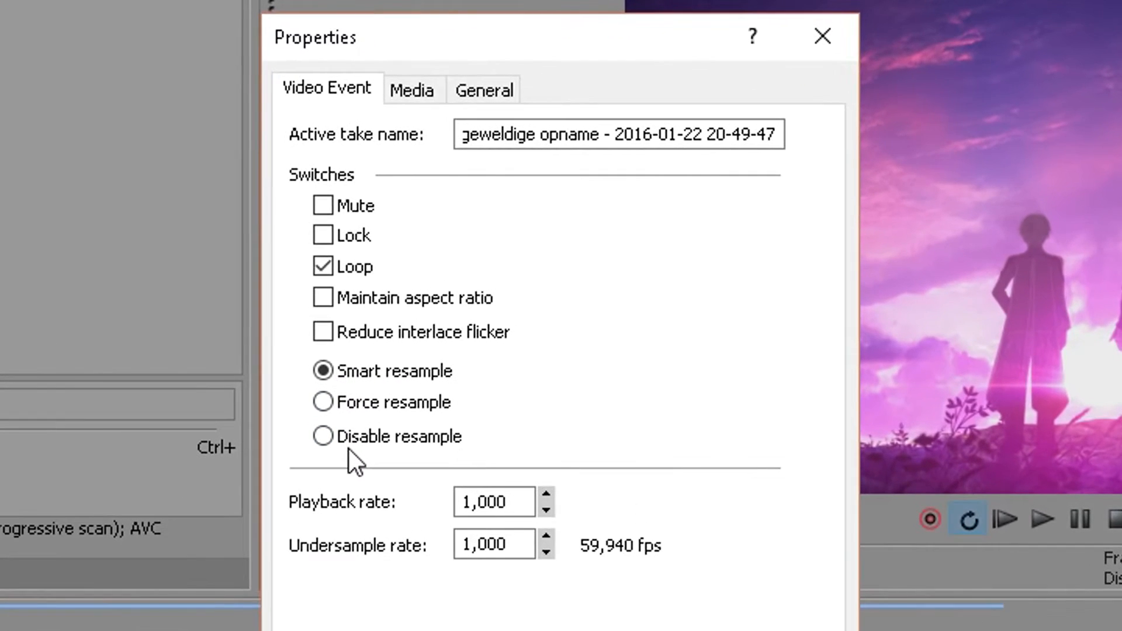
click(323, 437)
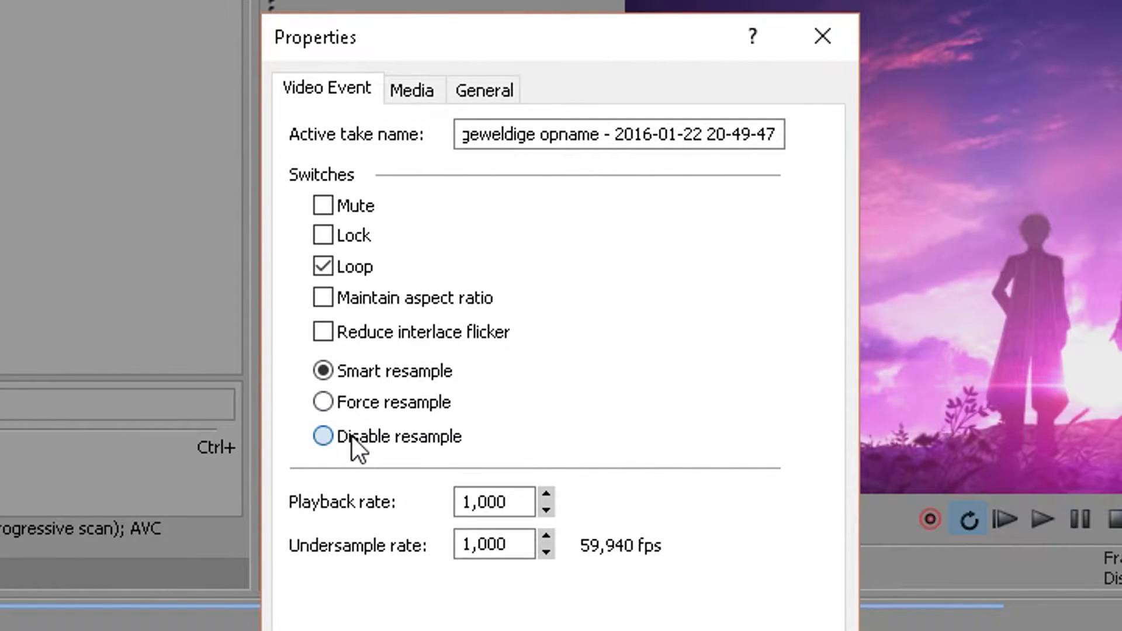
click(820, 36)
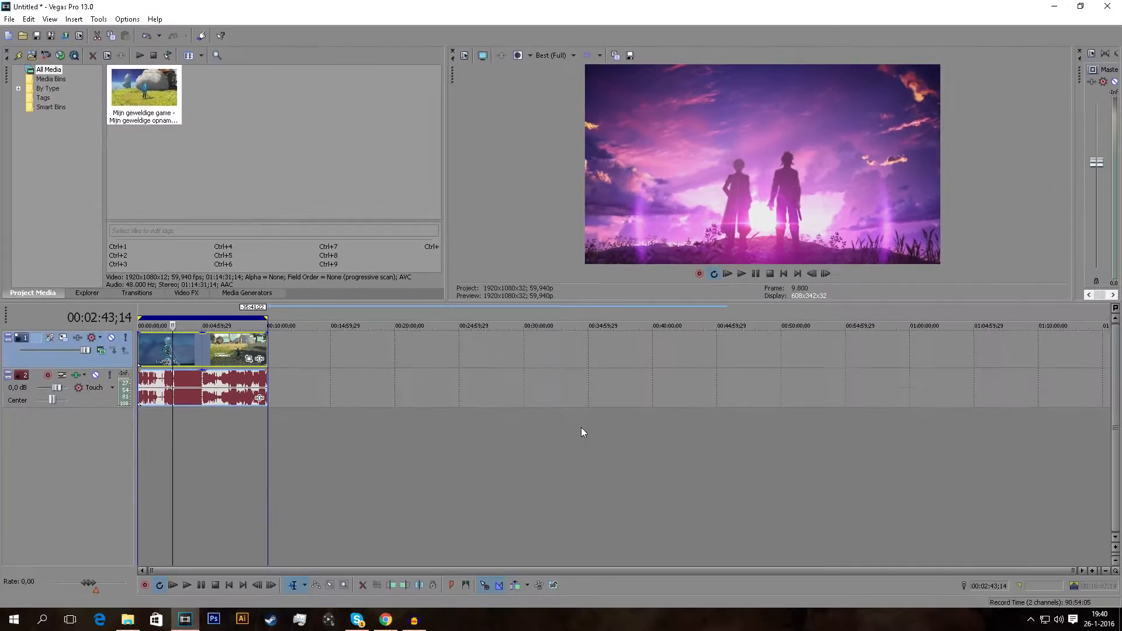
mouse_move(411, 409)
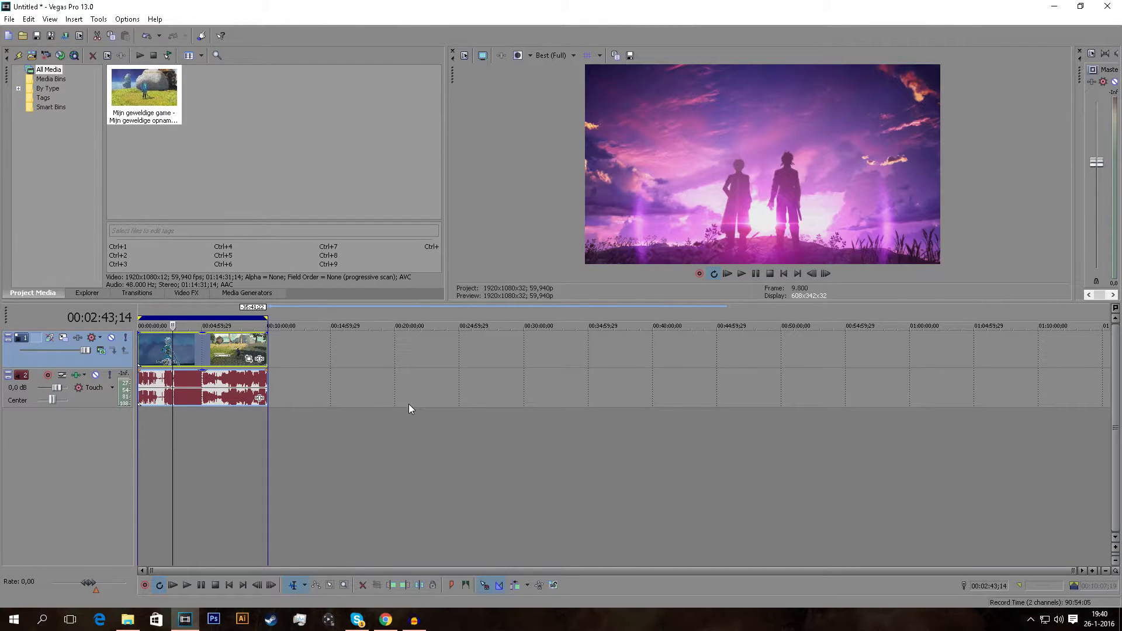
mouse_move(84, 49)
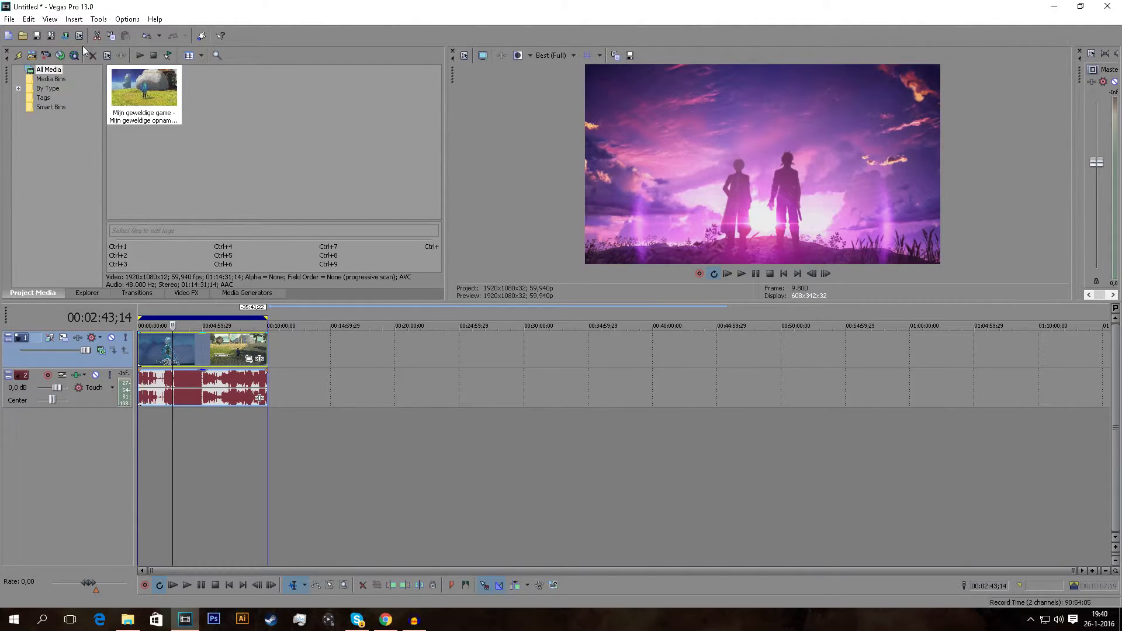
click(7, 19)
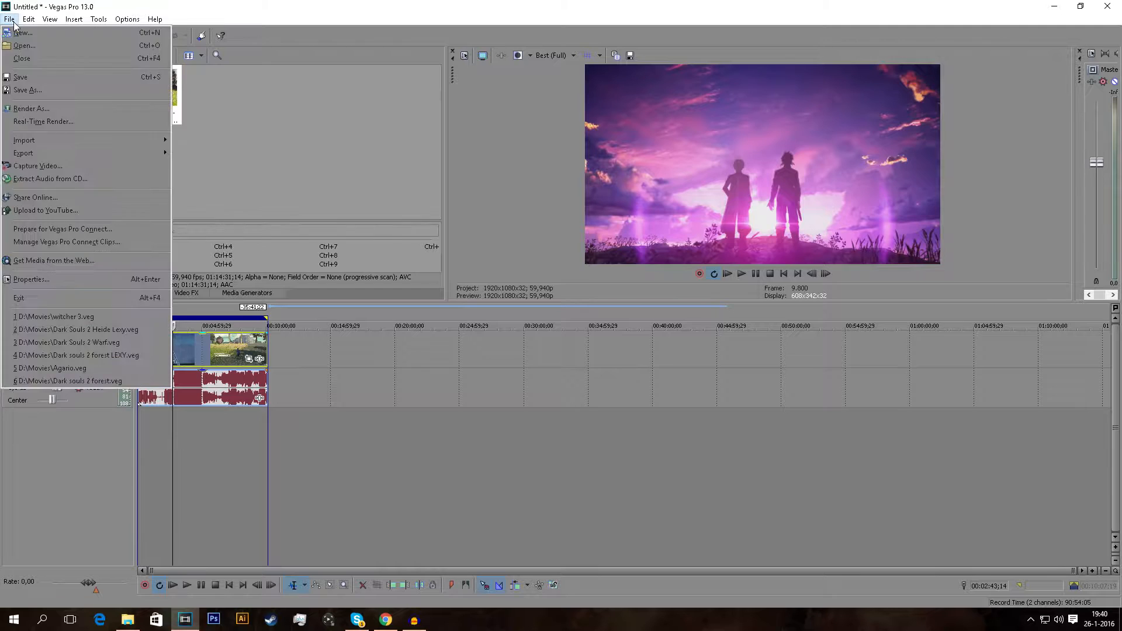
click(30, 108)
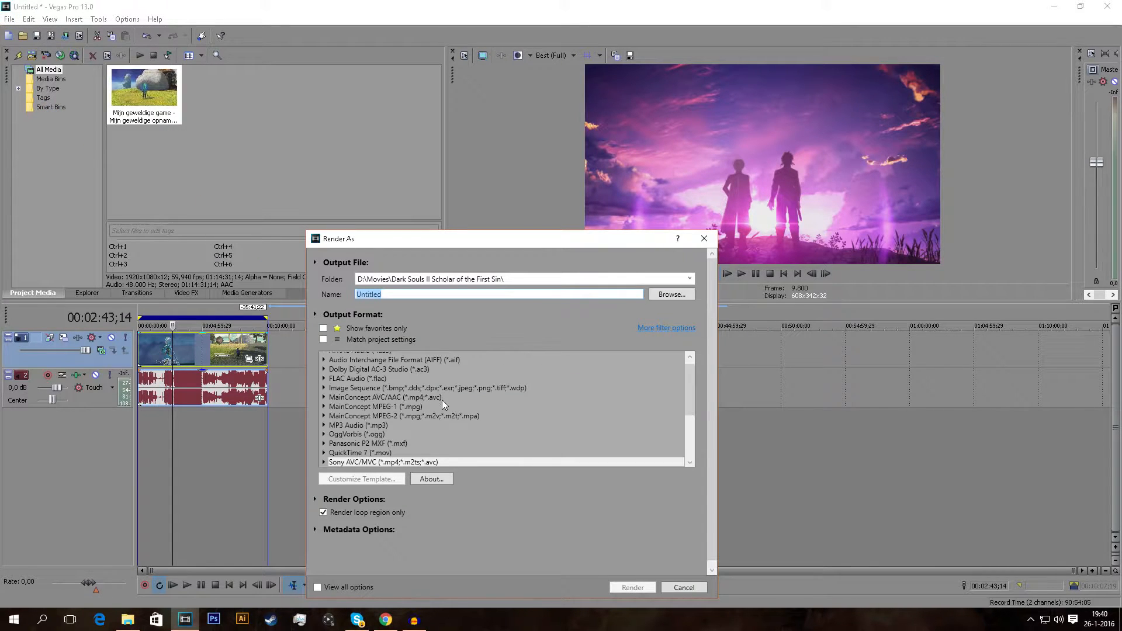
mouse_move(704, 239)
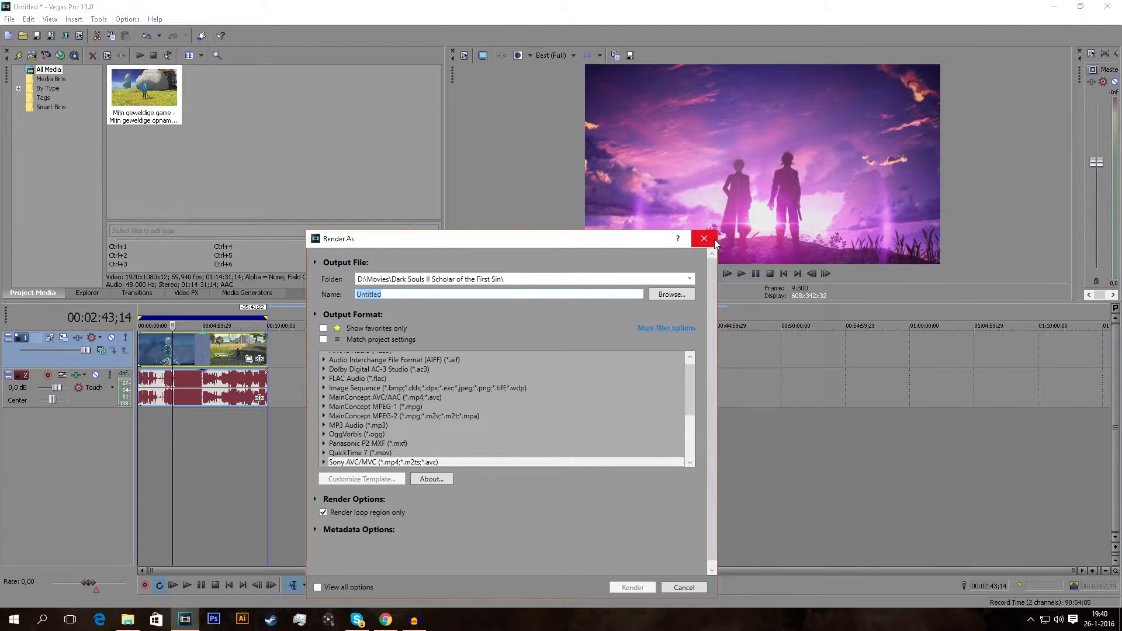
click(704, 238)
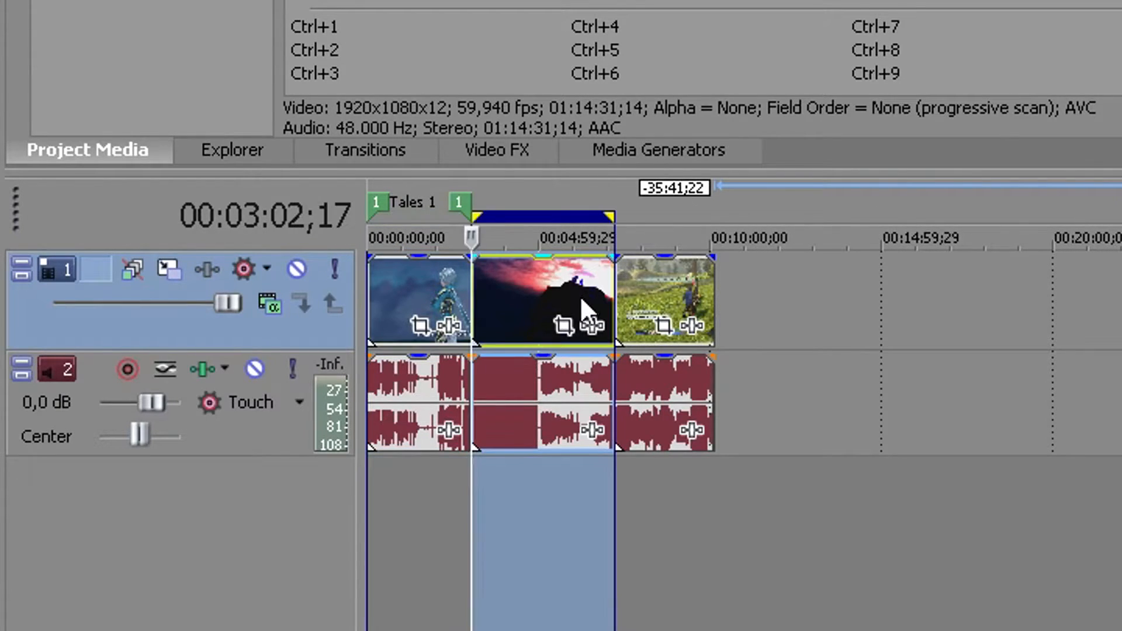
- Name the clip regions 'Tales' and launch the Batch Render script from Tools > Scripting
text(Tales 3)
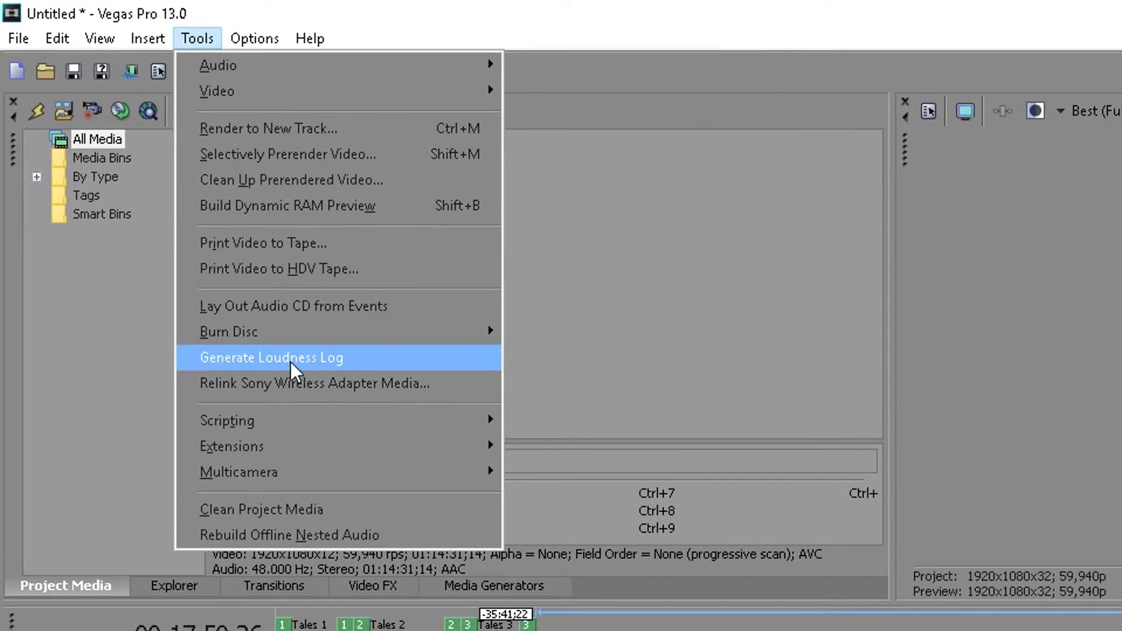
mouse_move(226, 421)
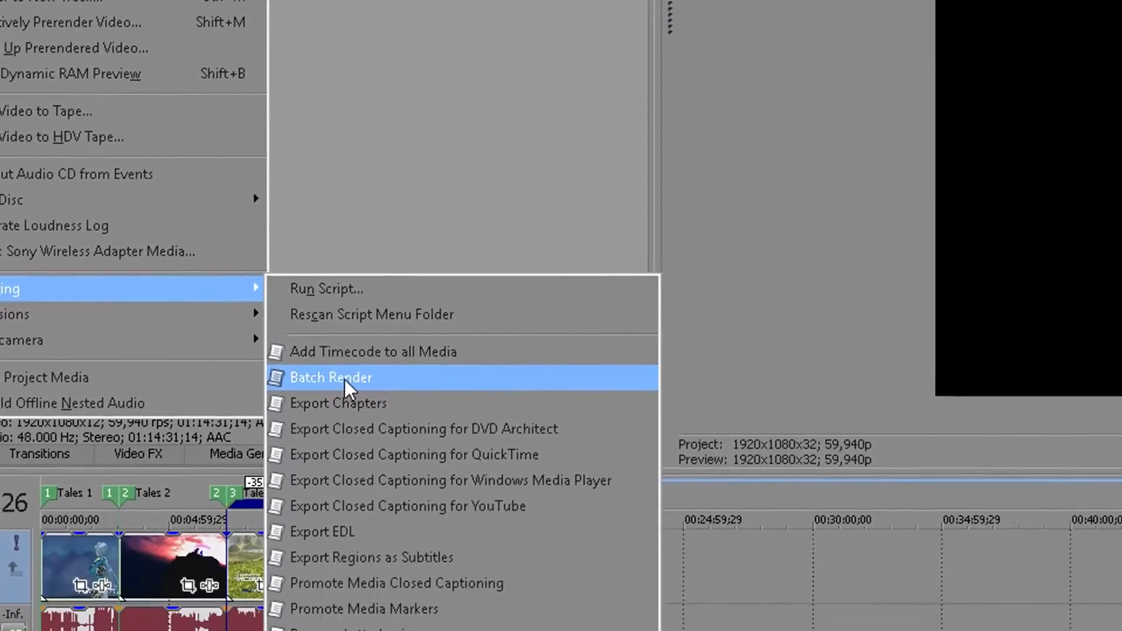
click(331, 377)
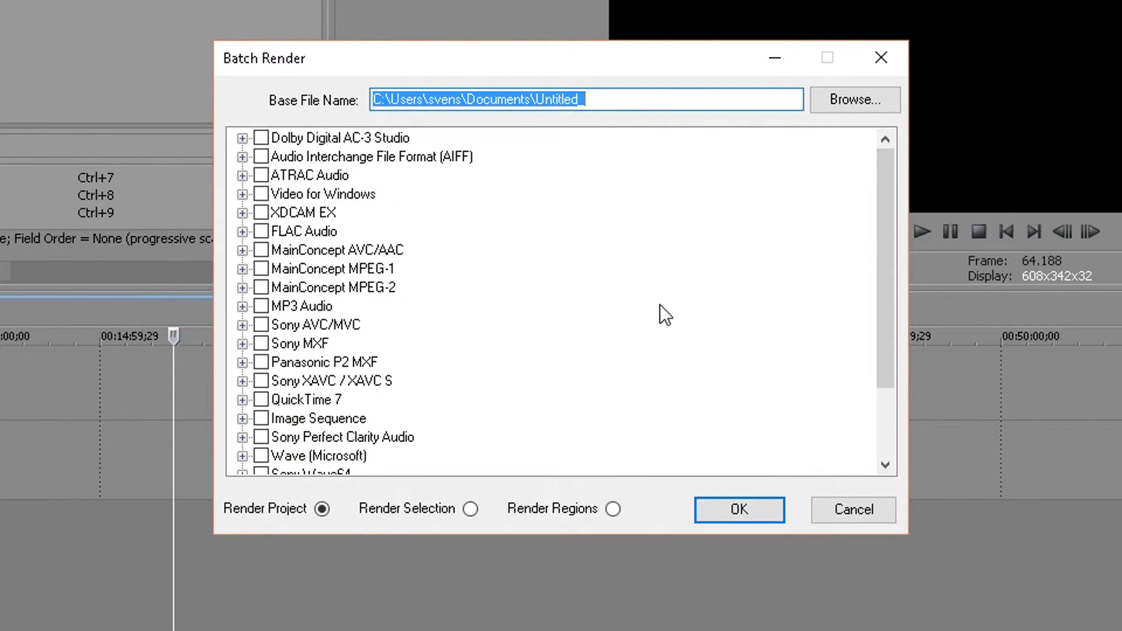
mouse_move(546, 49)
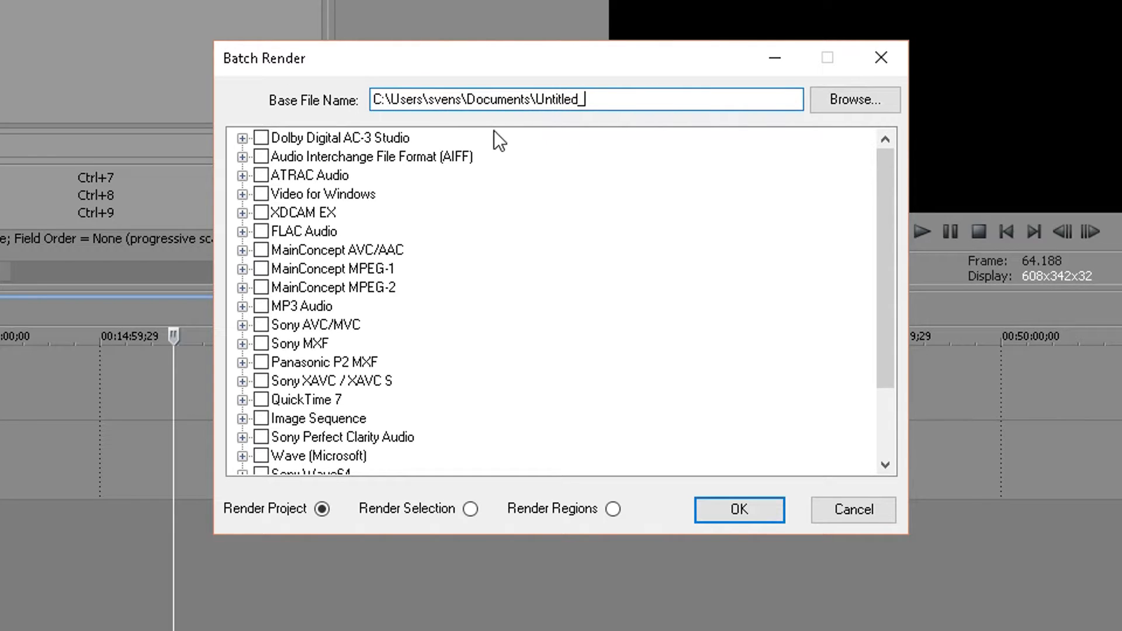
mouse_move(276, 382)
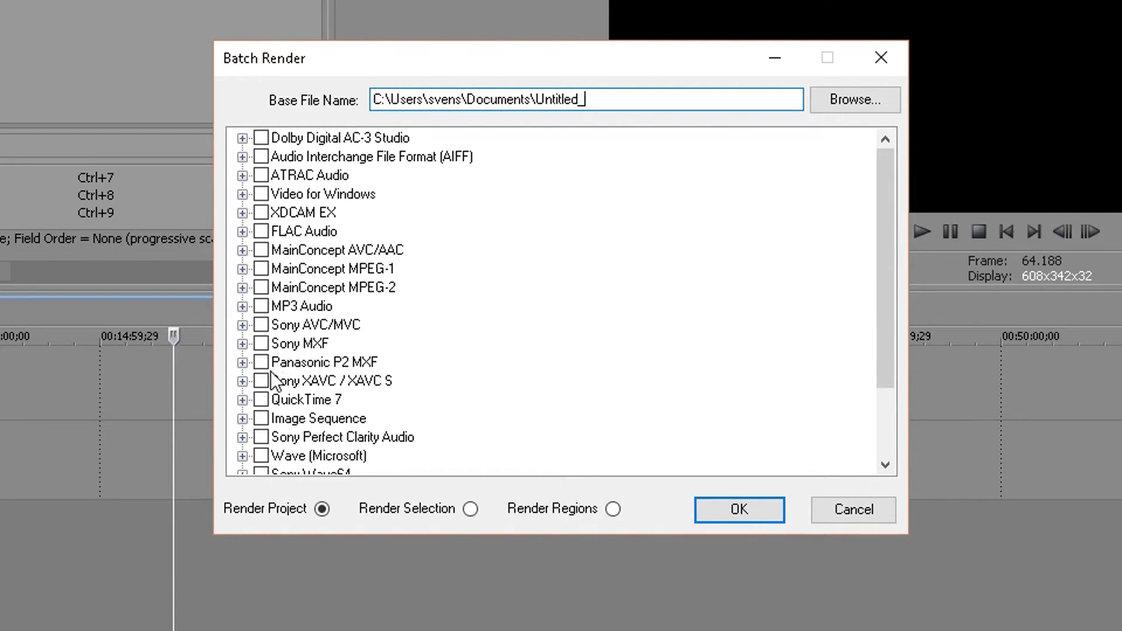
- Tick the Sony AVC 1080p YouTube template and choose Render Regions instead of the whole project
scroll(down, 3)
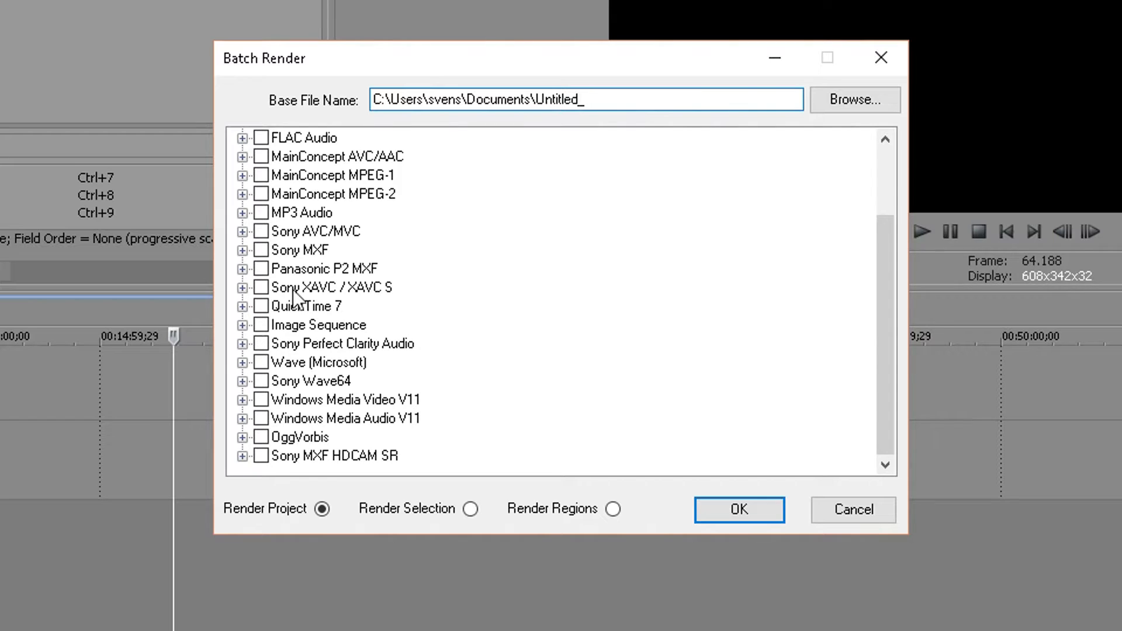
scroll(down, 3)
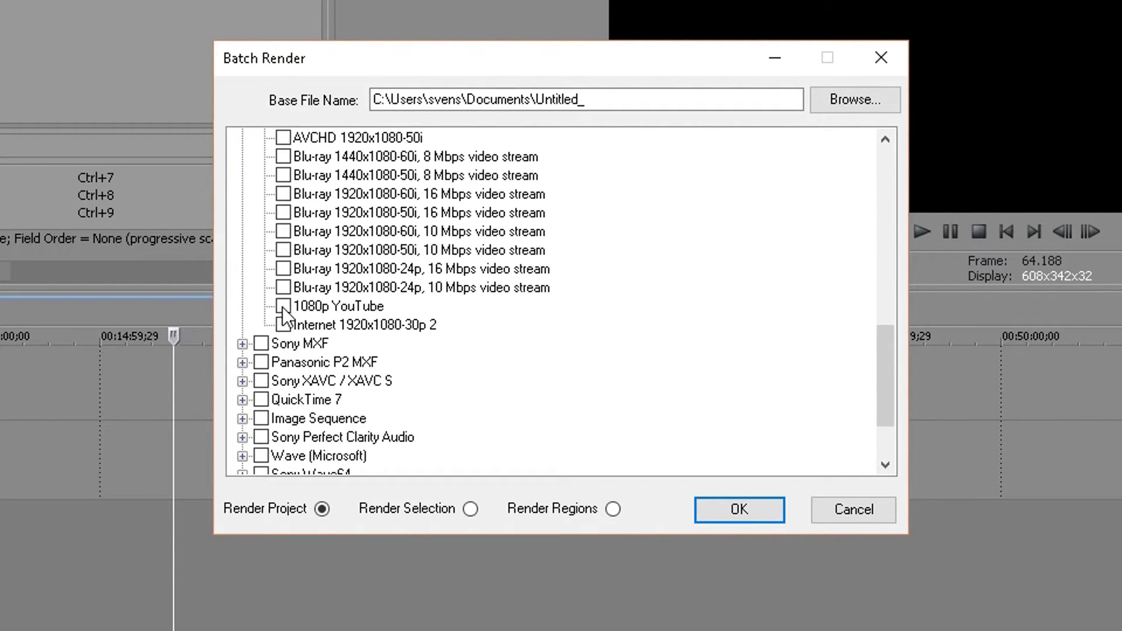
click(281, 306)
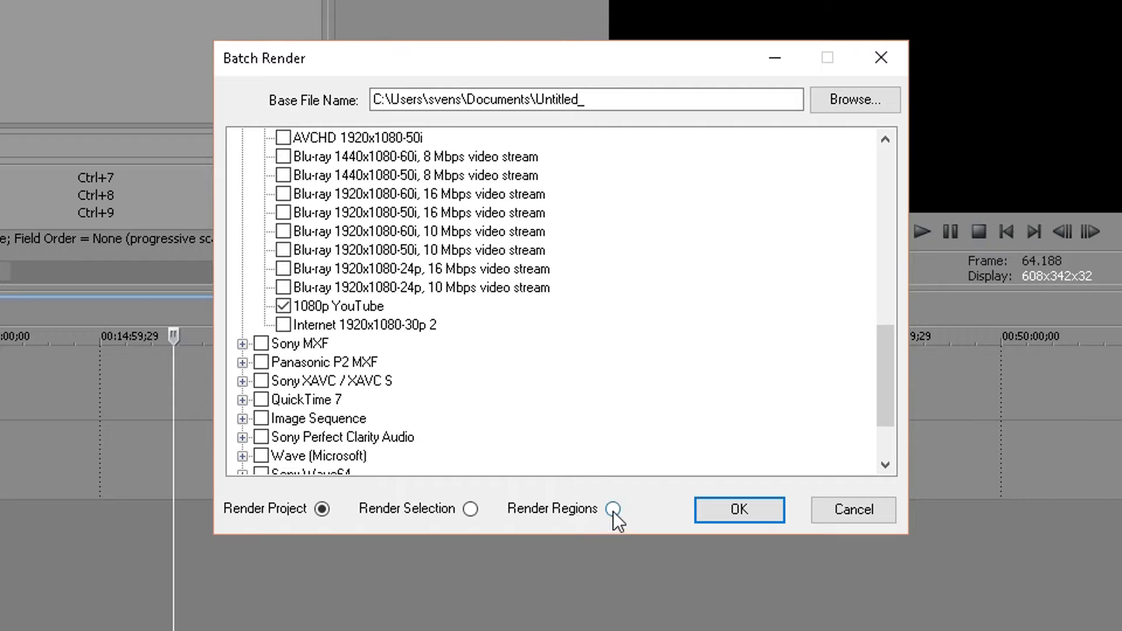
click(612, 510)
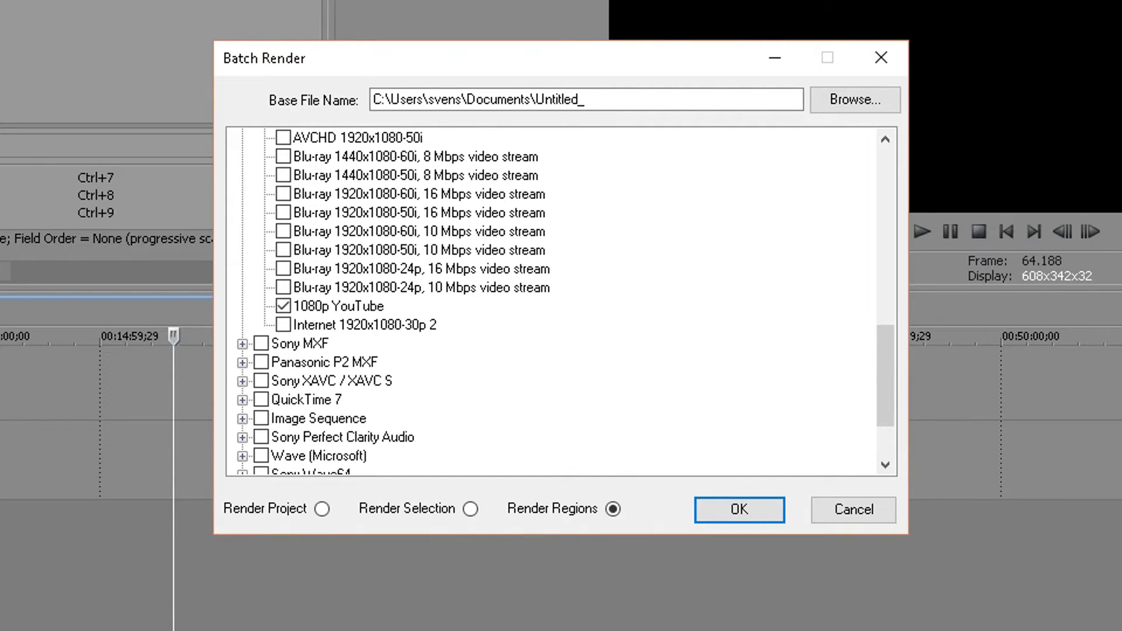
mouse_move(191, 376)
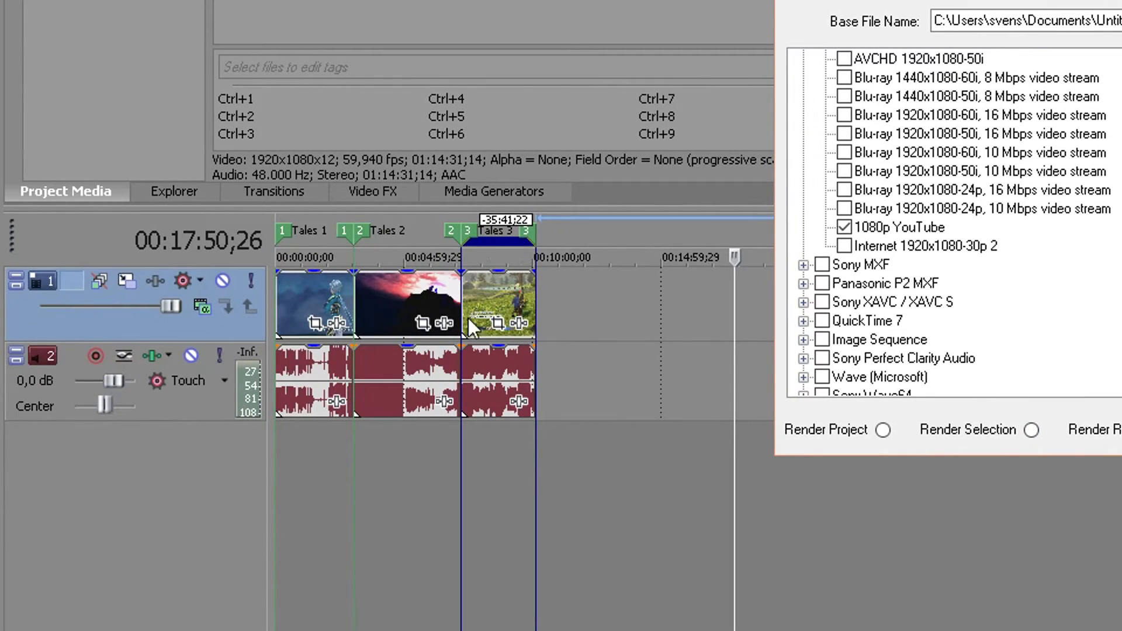
mouse_move(498, 310)
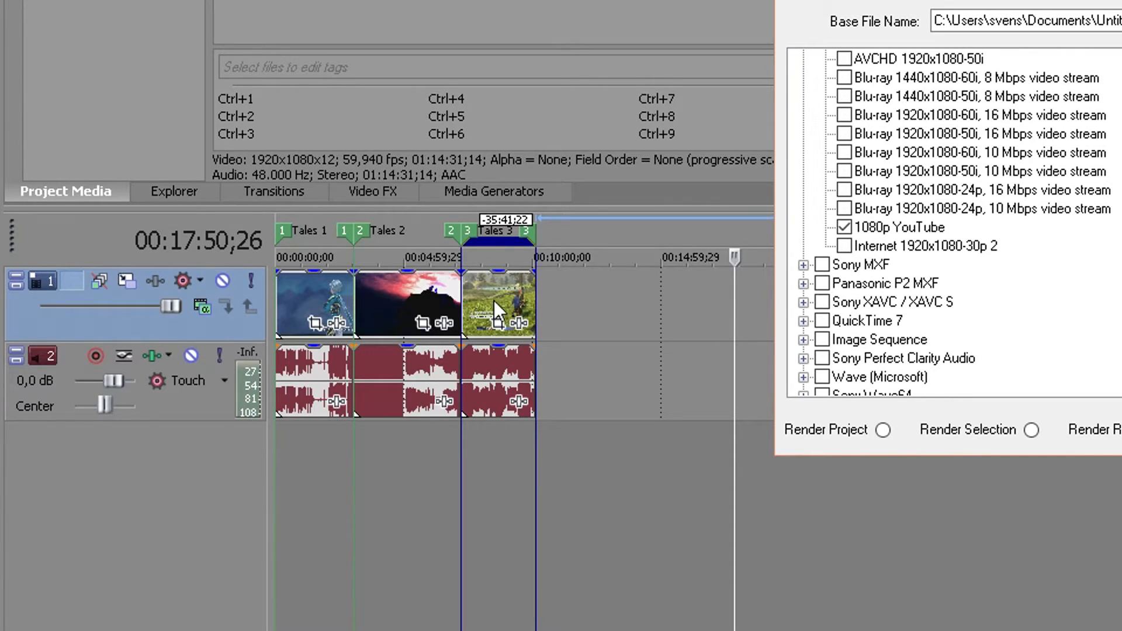
mouse_move(493, 252)
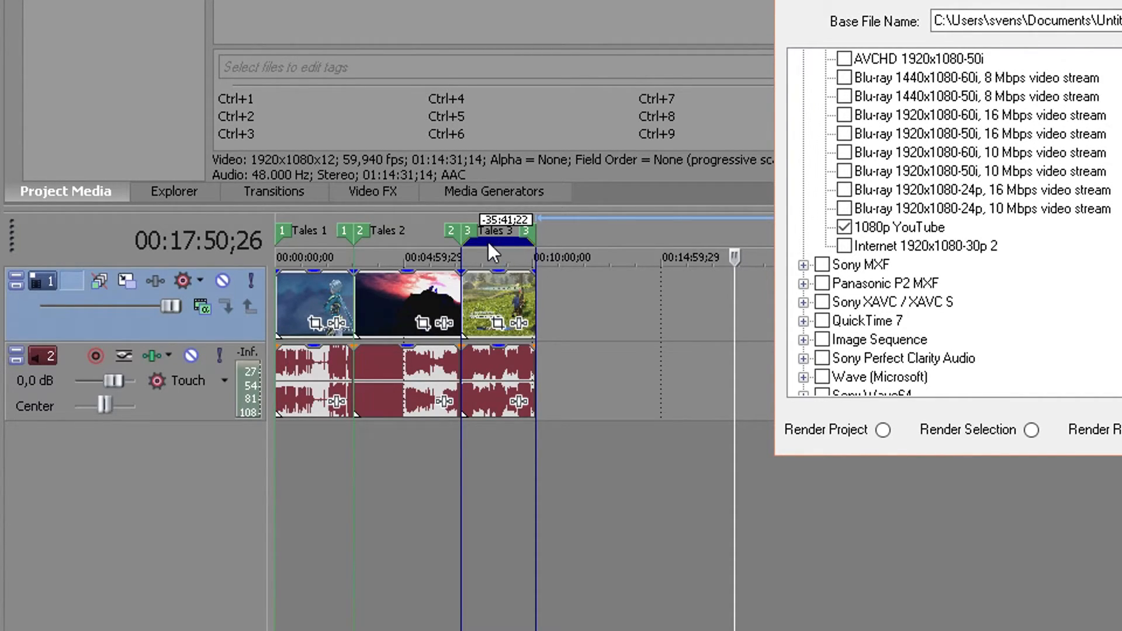
mouse_move(1106, 433)
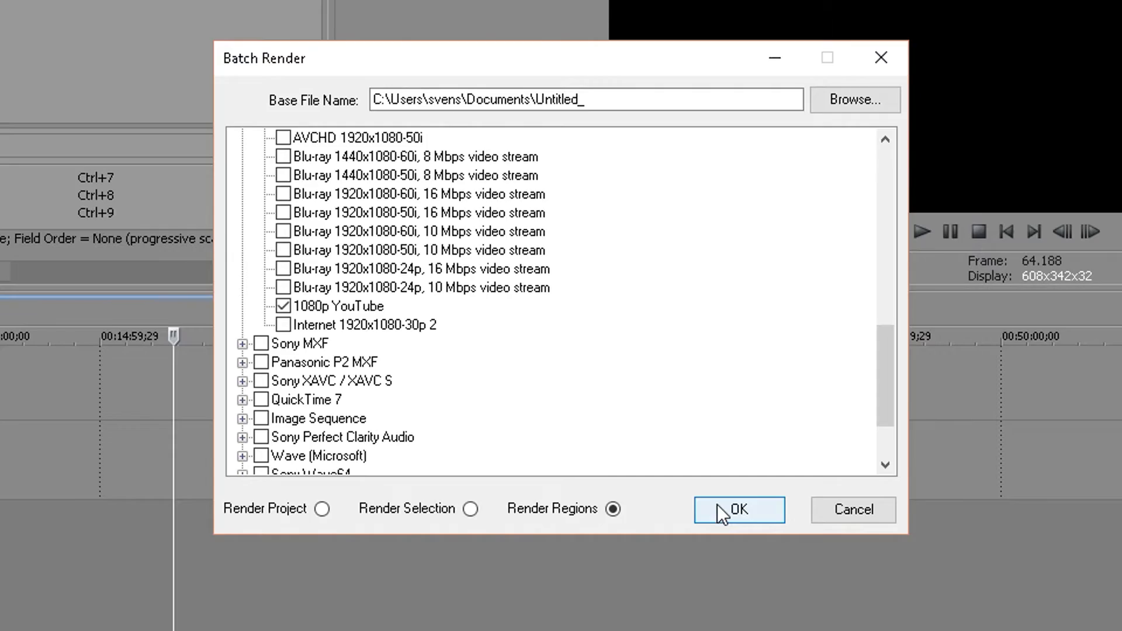
- Confirm the Batch Render dialog to begin rendering the three regions to 1080p YouTube files
click(738, 509)
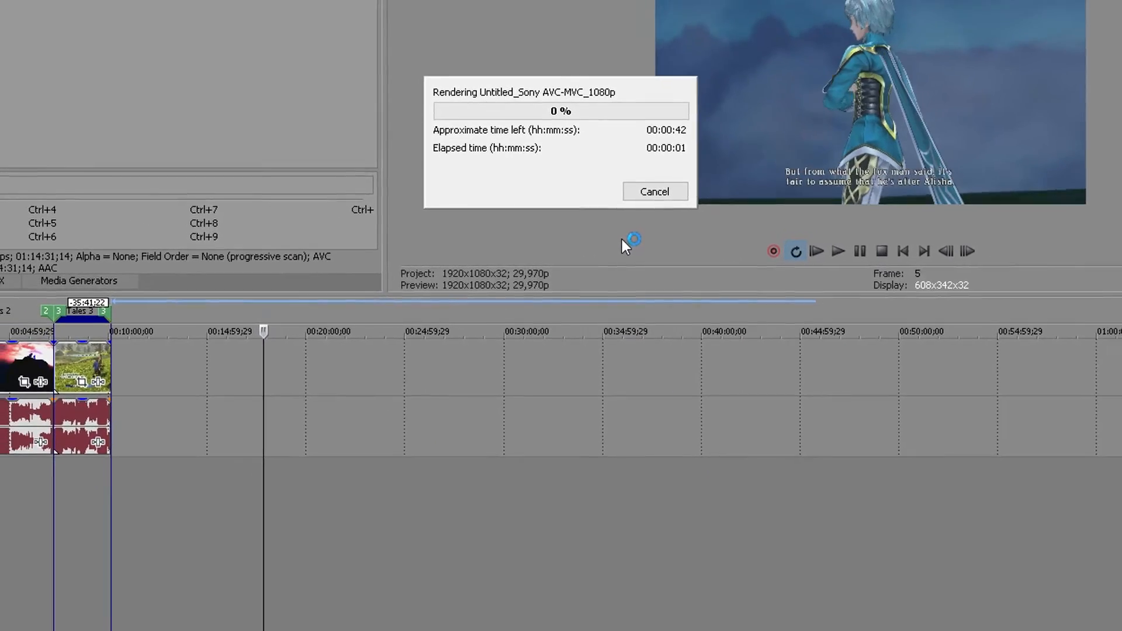